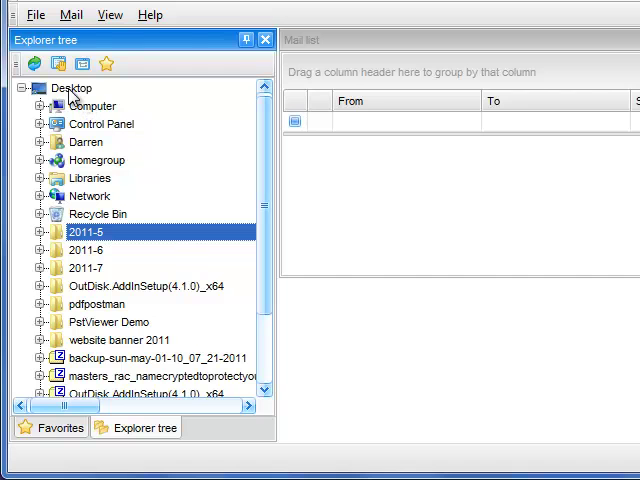
Browse the Desktop folder in the Explorer tree to locate Outlook-0410.pst.
left_click(62, 88)
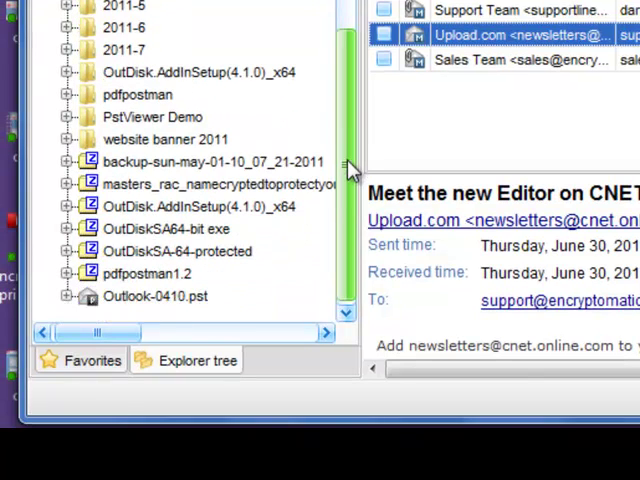
mouse_move(135, 300)
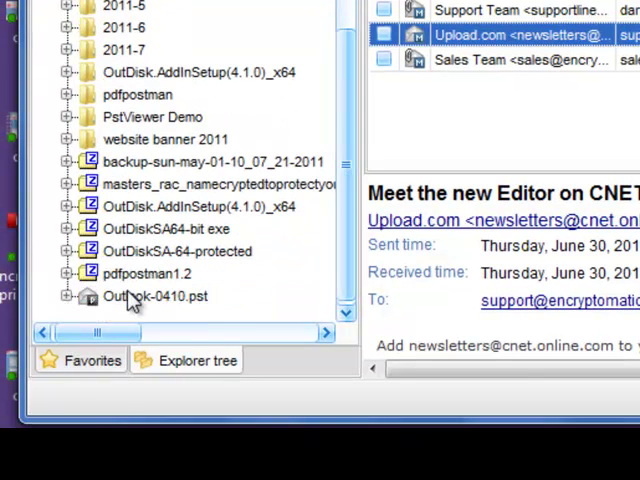
Expand Outlook-0410.pst to show Calendar, Contacts, Inbox subfolders, Sent Items and Tasks.
left_click(66, 296)
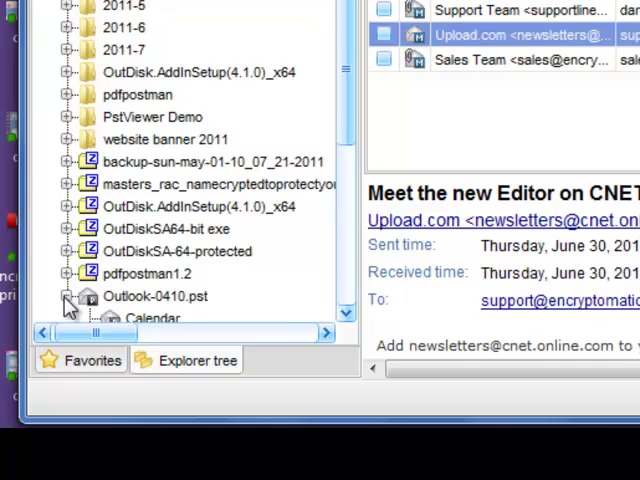
left_click(66, 296)
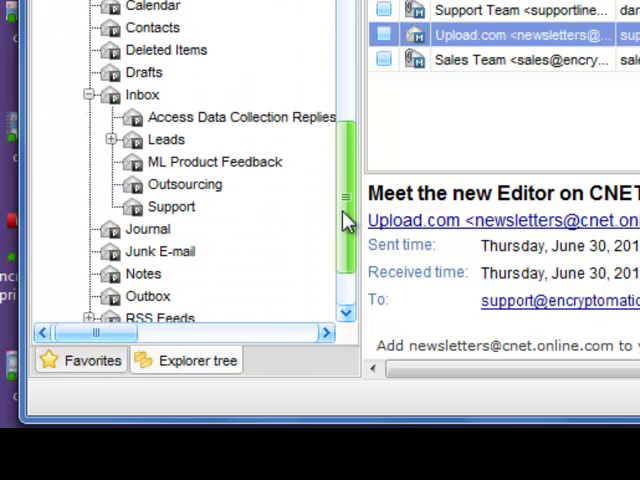
scroll("down", 3)
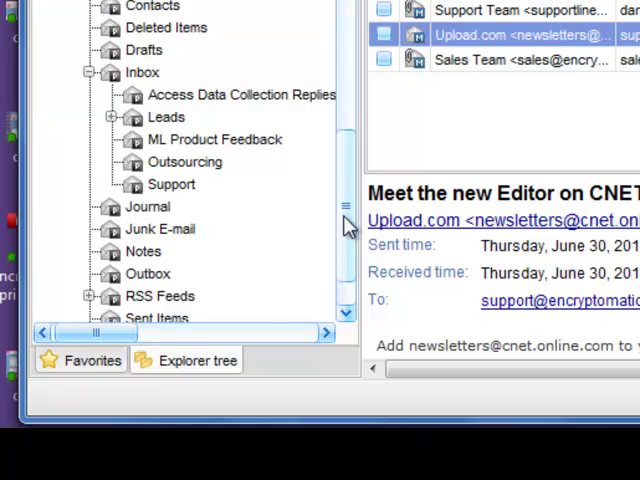
scroll("down", 3)
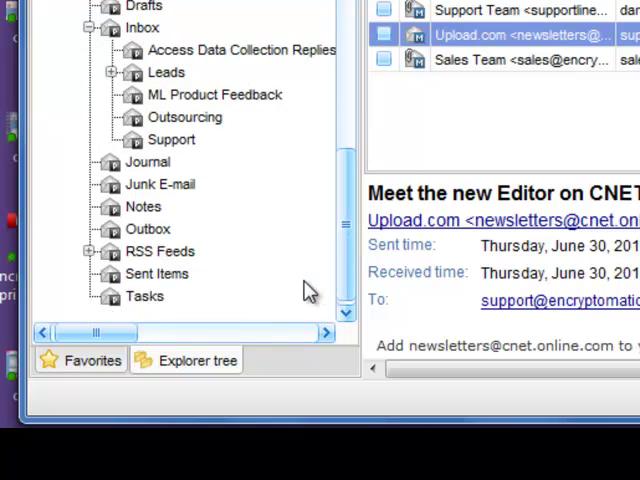
mouse_move(150, 278)
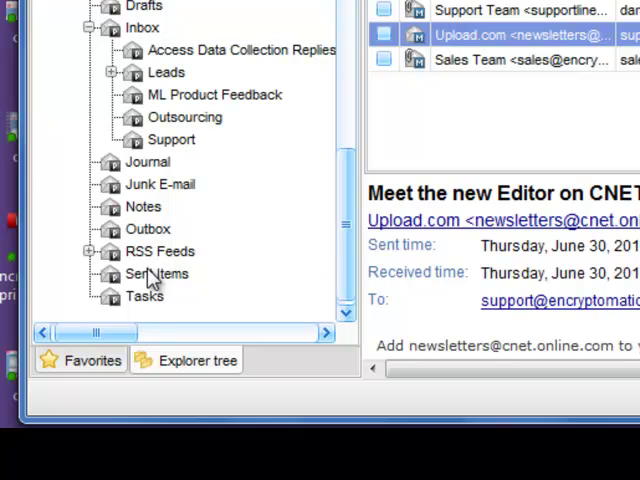
left_click(155, 273)
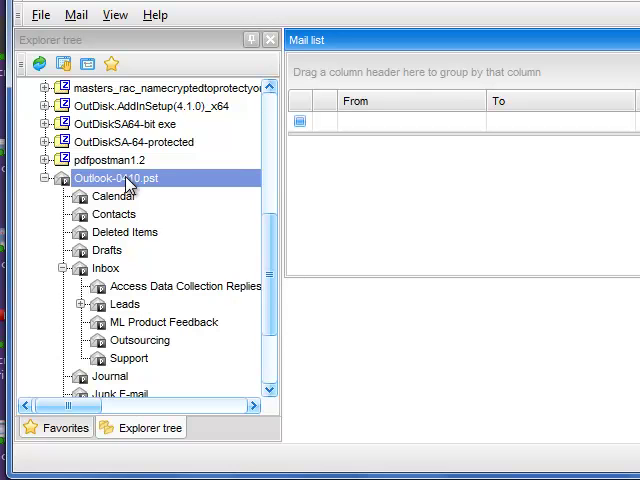
Show all messages of Outlook-0410.pst and preview the My Pet Chicken order email.
right_click(118, 178)
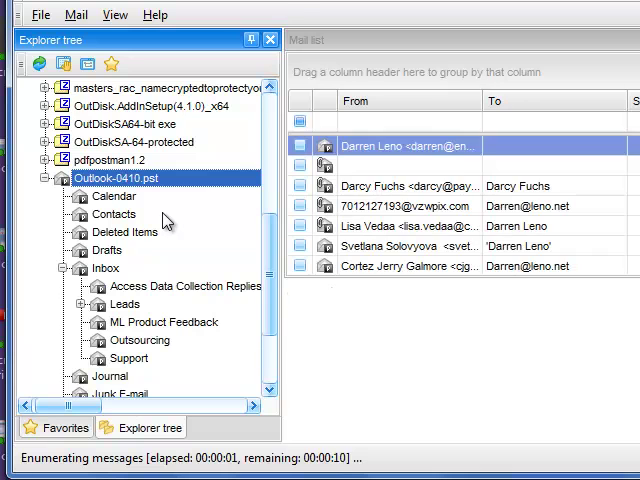
left_click(408, 145)
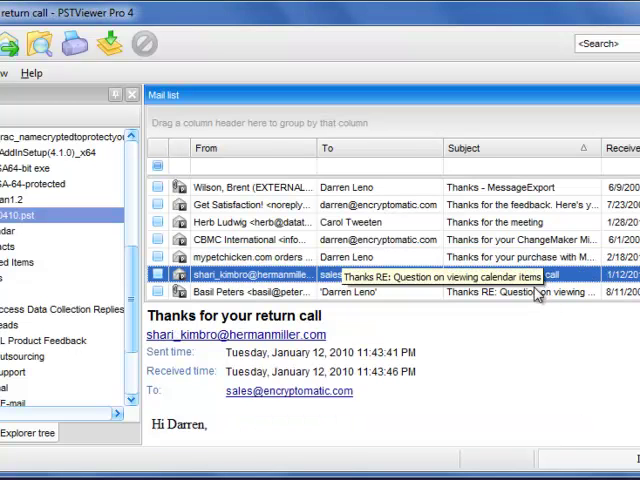
left_click(530, 257)
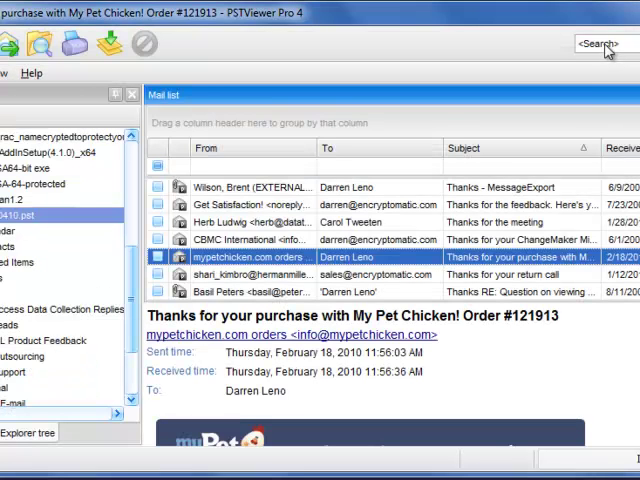
Search the message list for 'Chickens'.
left_click(594, 45)
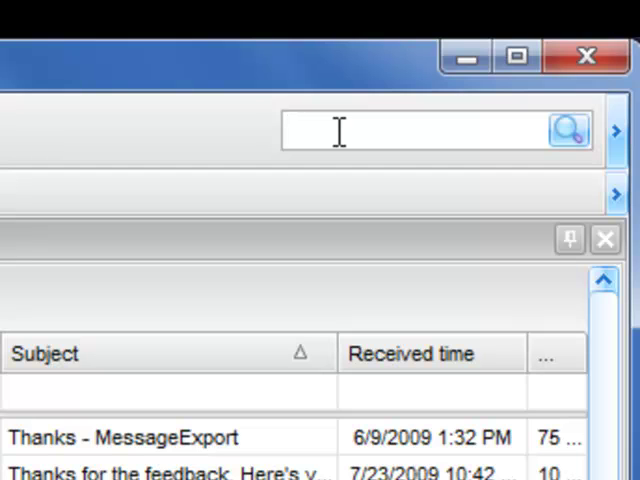
type("Chickens")
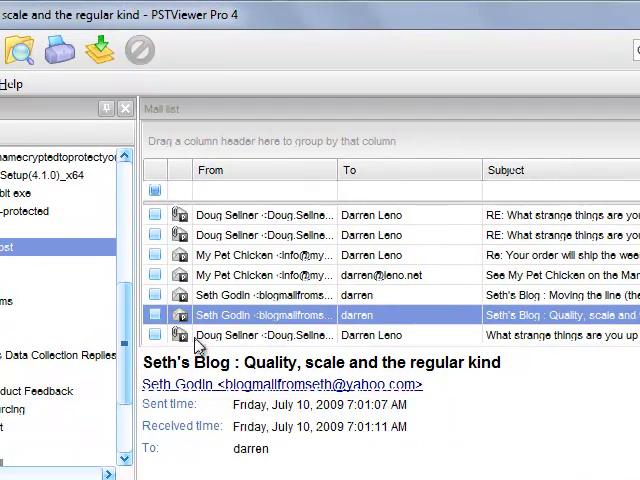
mouse_move(220, 265)
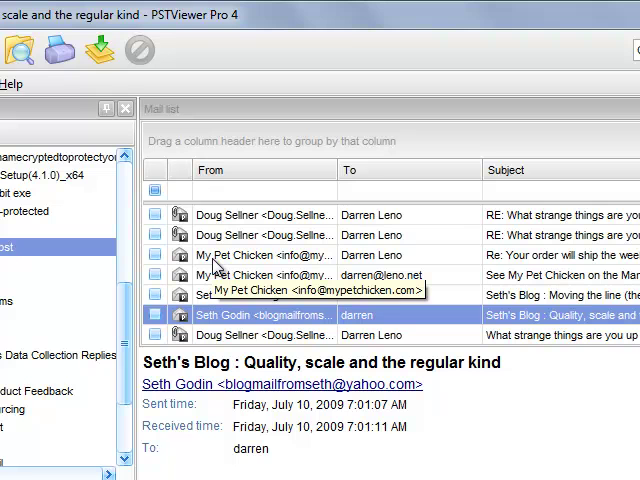
mouse_move(220, 265)
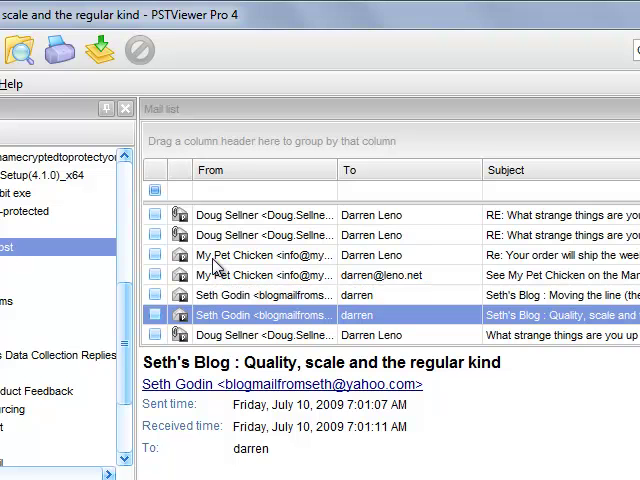
Select the two My Pet Chicken emails and Seth's Blog 'Moving the line'.
left_click(265, 255)
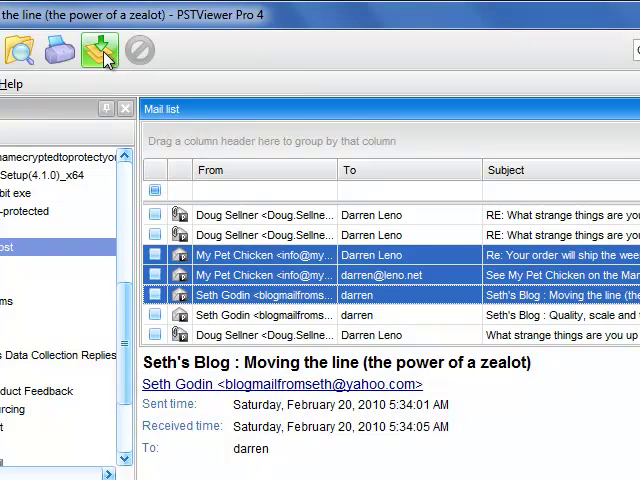
left_click(95, 52)
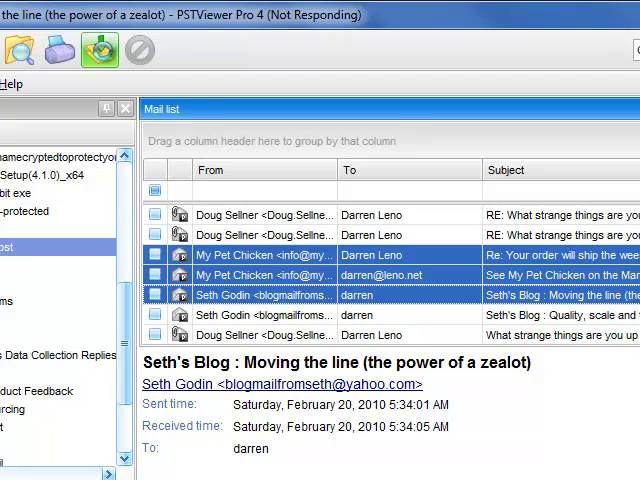
Review export profiles in Export Manager, keeping 'PDF - attachments embedded'.
left_click(98, 47)
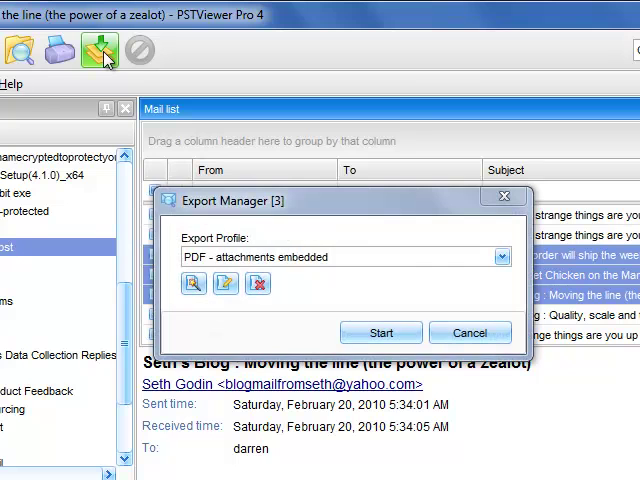
mouse_move(535, 275)
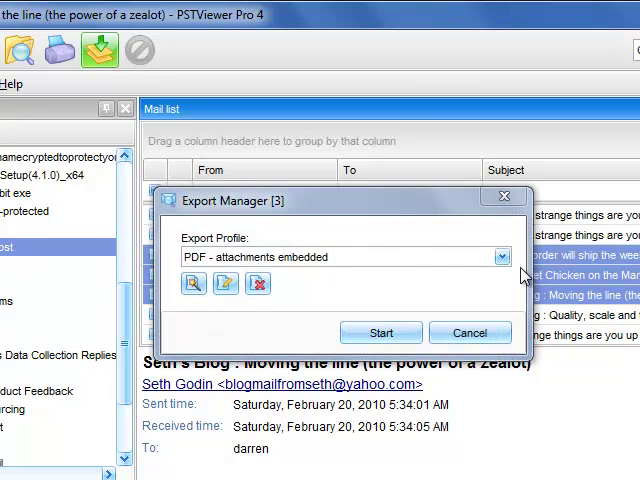
left_click(499, 256)
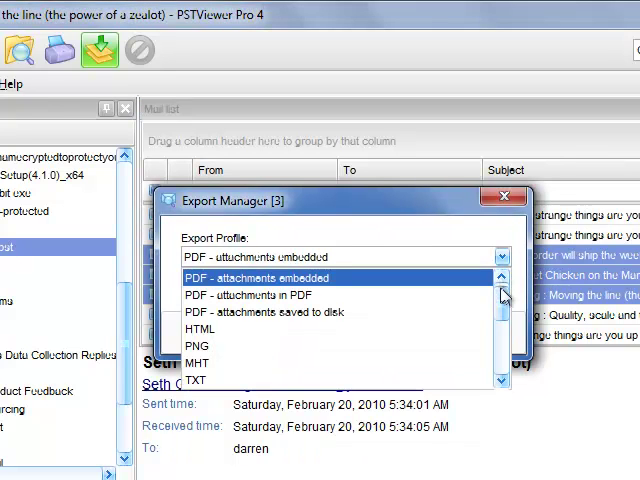
mouse_move(488, 297)
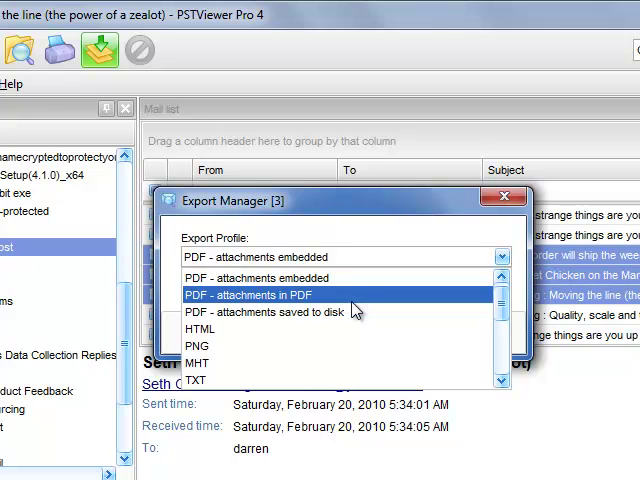
mouse_move(355, 311)
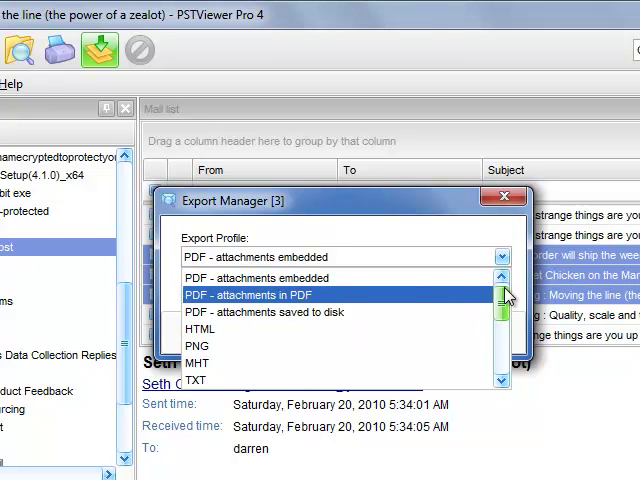
scroll("down", 3)
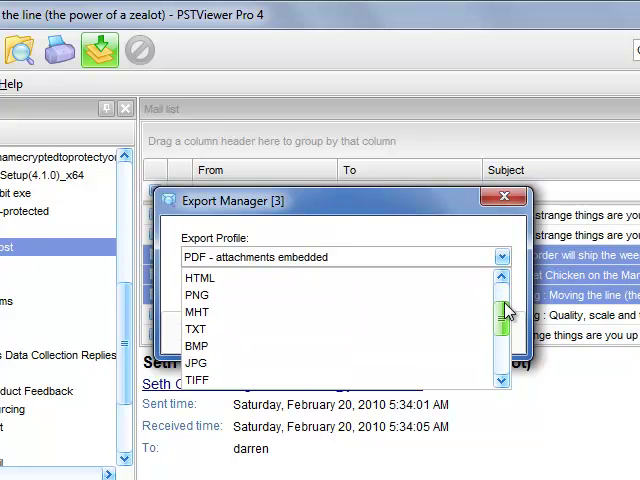
scroll("down", 3)
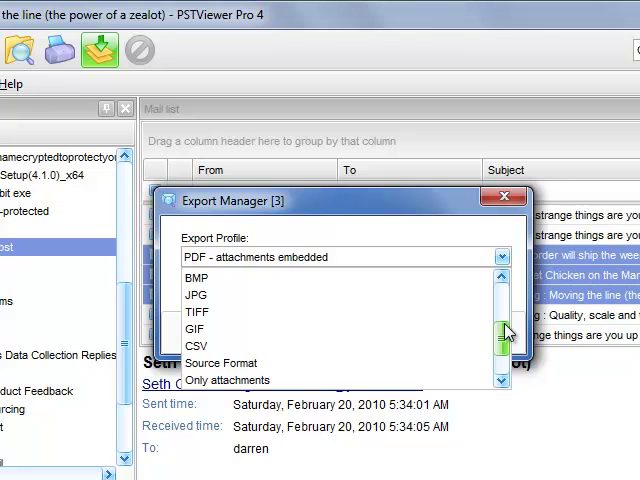
scroll("down", 3)
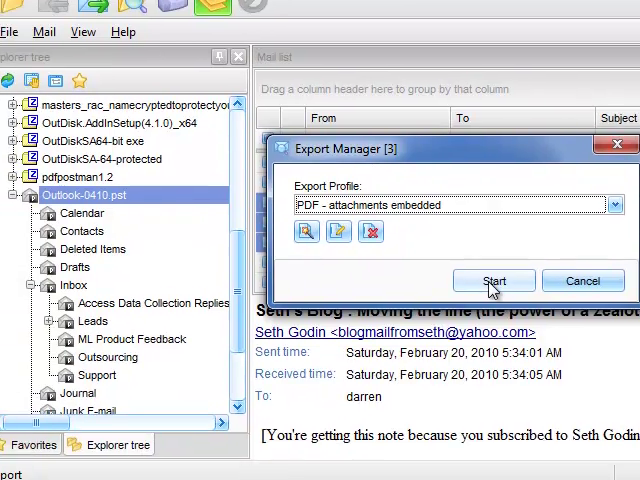
Export the three selected emails as PDFs to the Desktop folder.
left_click(494, 280)
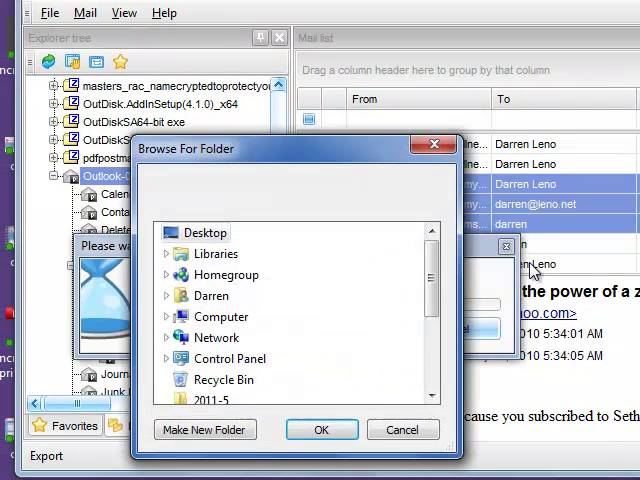
left_click(204, 232)
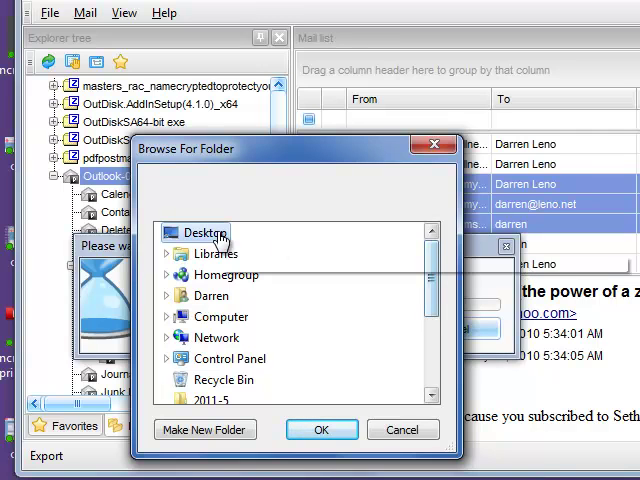
mouse_move(202, 238)
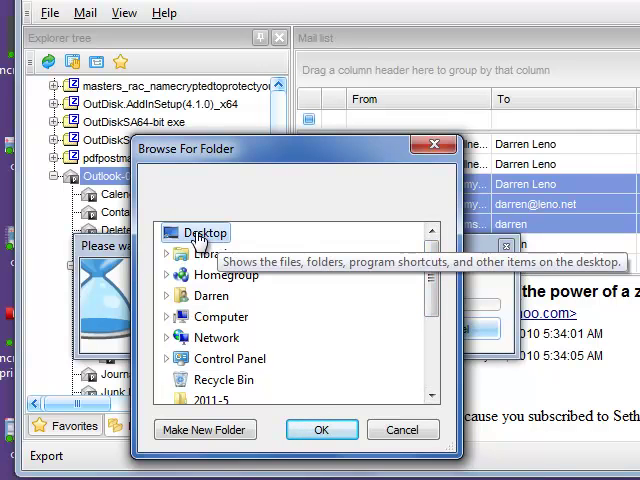
left_click(322, 429)
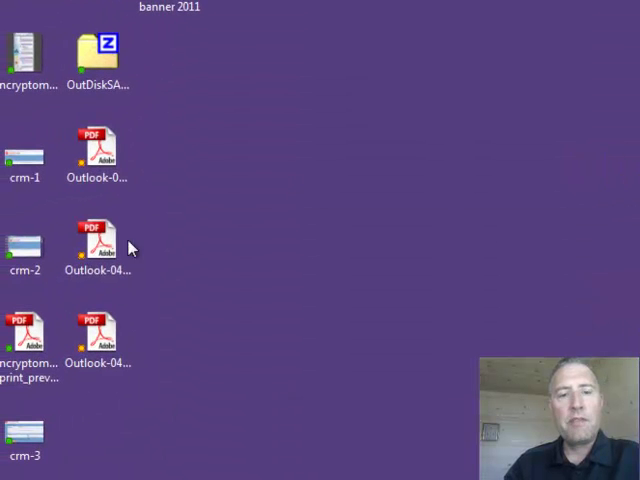
Open the exported My Pet Chicken PDF in Adobe Reader and scroll through it.
left_click(97, 245)
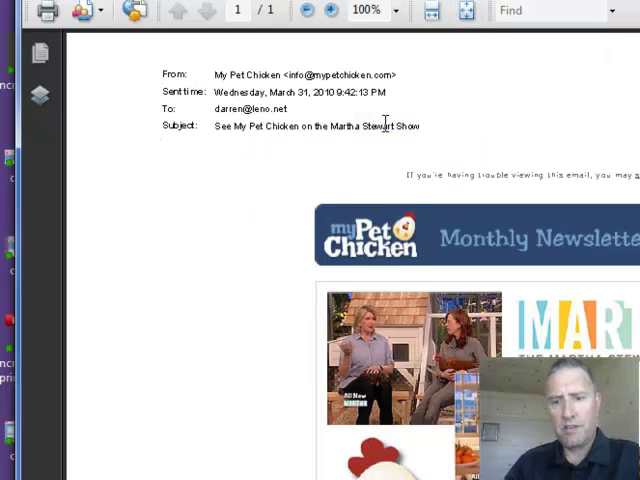
scroll("down", 3)
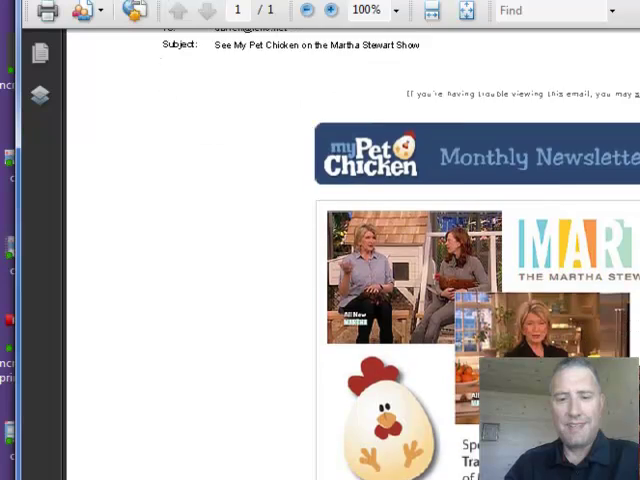
scroll("down", 3)
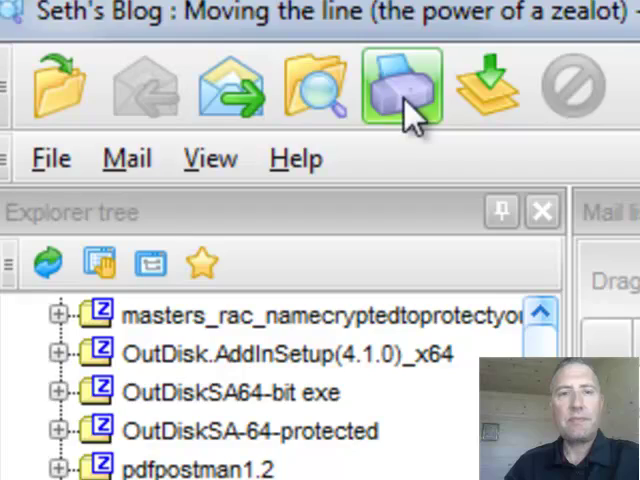
left_click(396, 88)
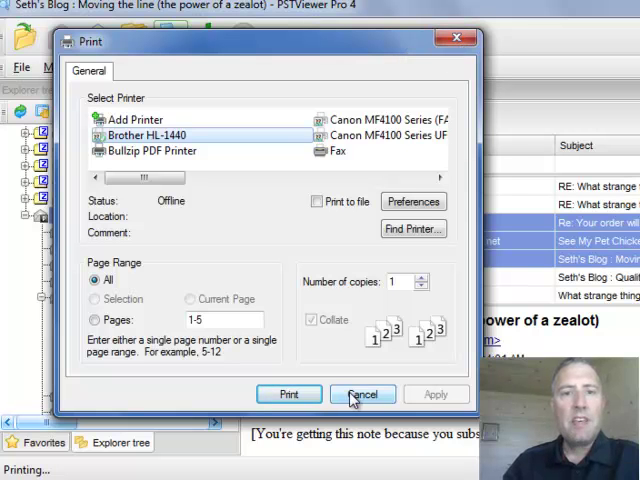
left_click(362, 394)
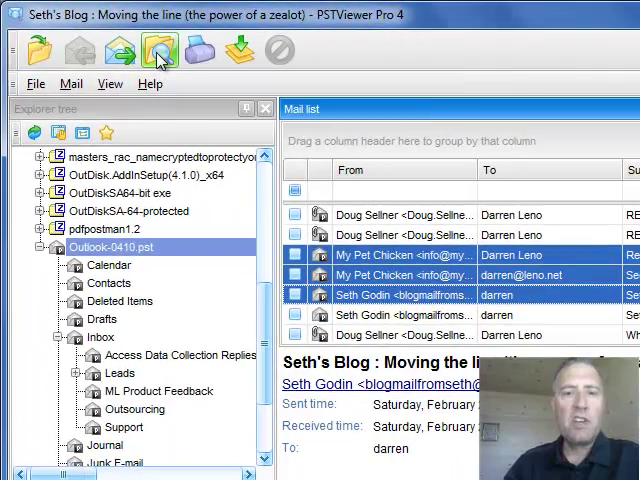
Open the message search and view its Advanced options.
left_click(157, 50)
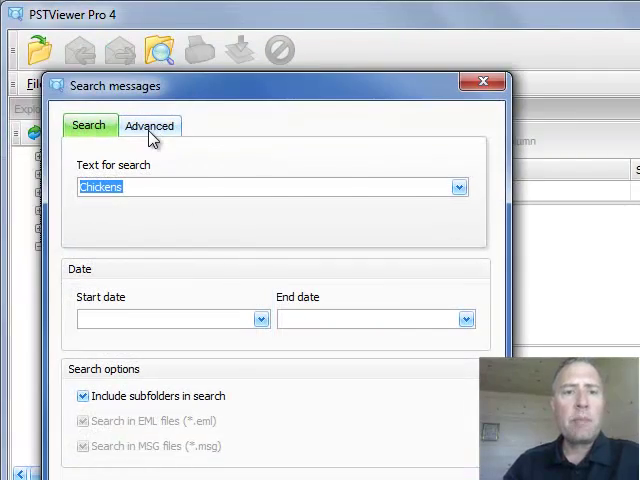
left_click(149, 125)
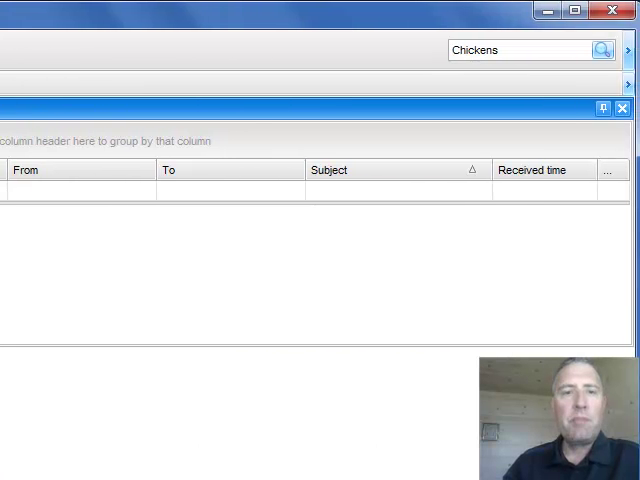
mouse_move(482, 26)
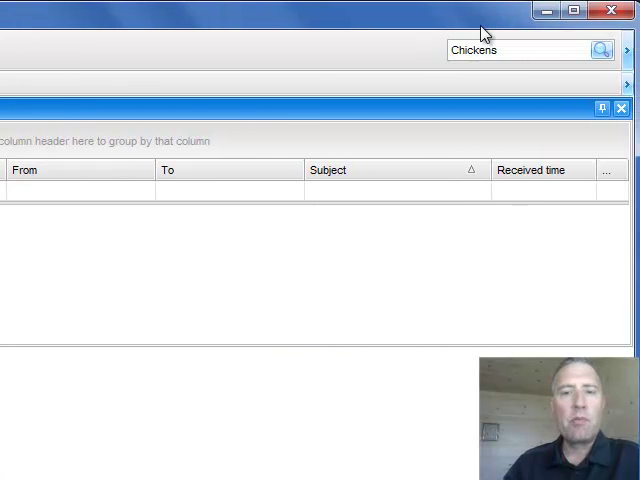